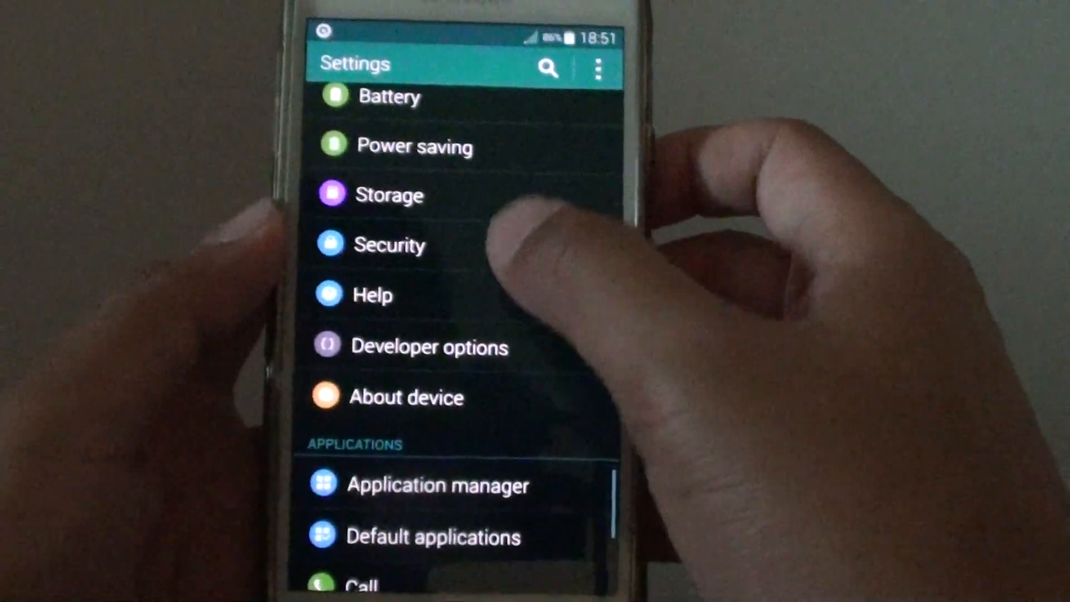
Step: Scroll the Security page down to the Find My Mobile Reactivation lock option
scroll(down, 3)
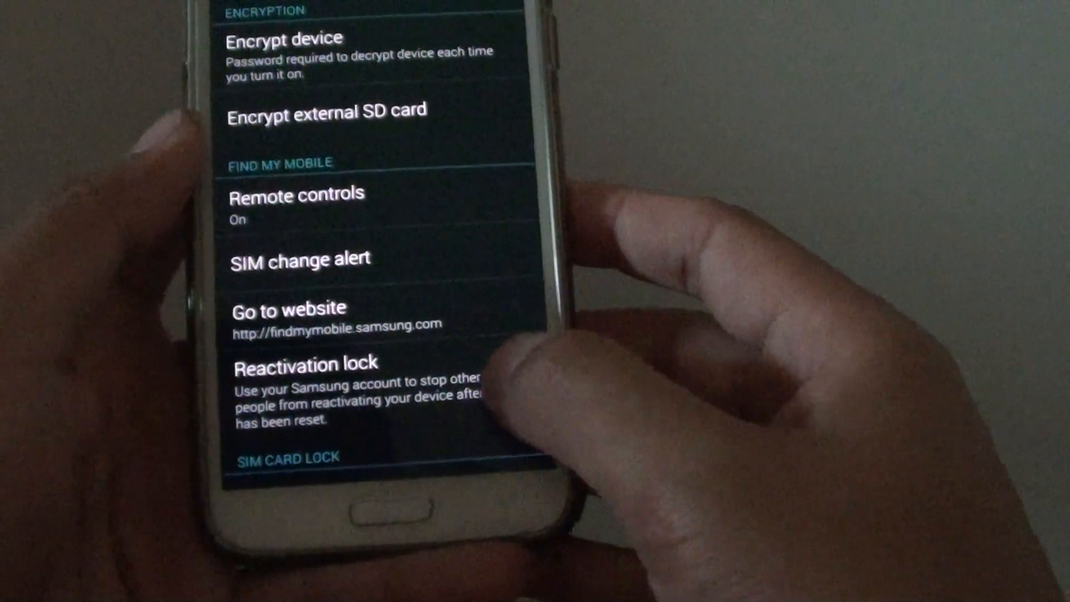
Step: Uncheck Reactivation lock, go home, and hold Power to show Device options
click(546, 364)
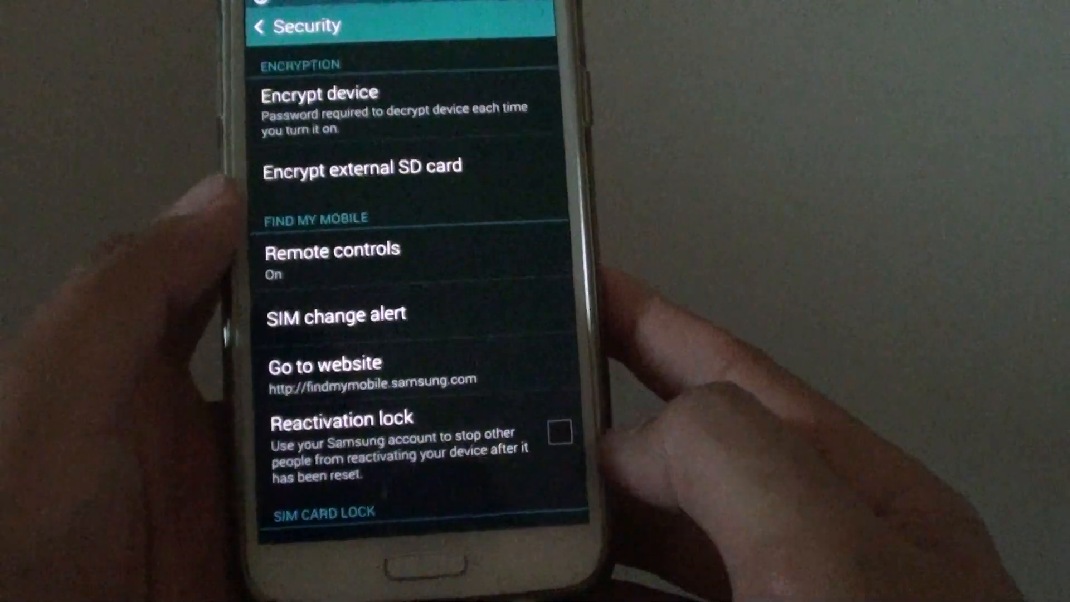
key(home)
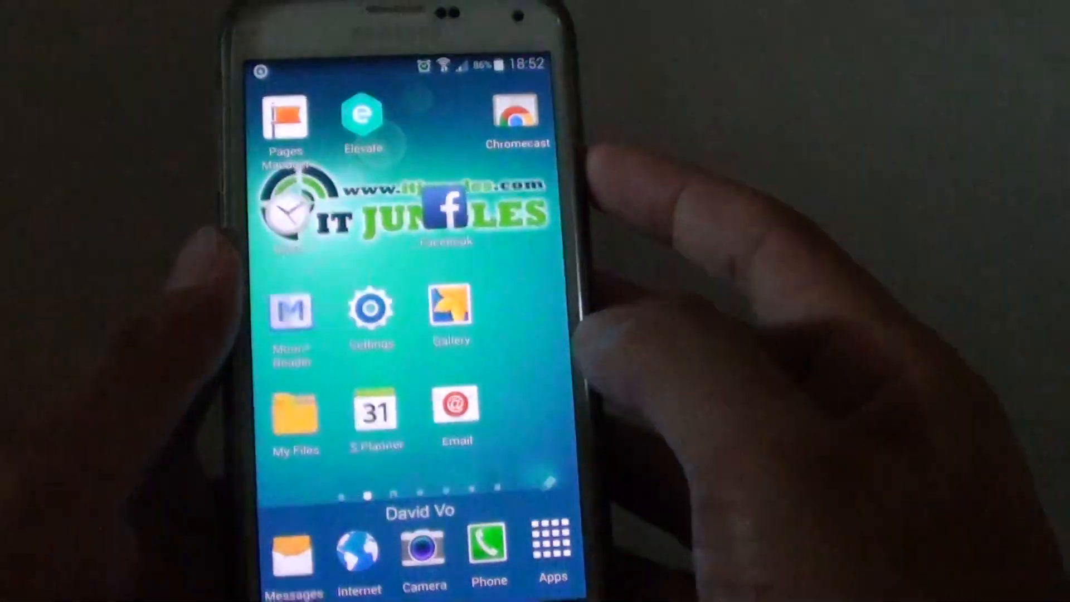
key(power)
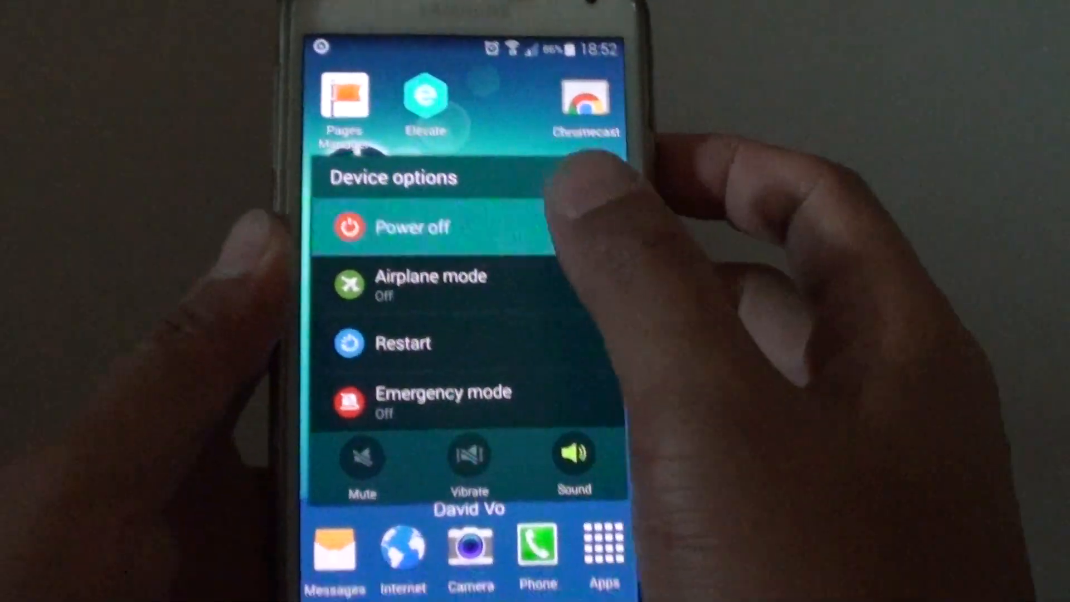